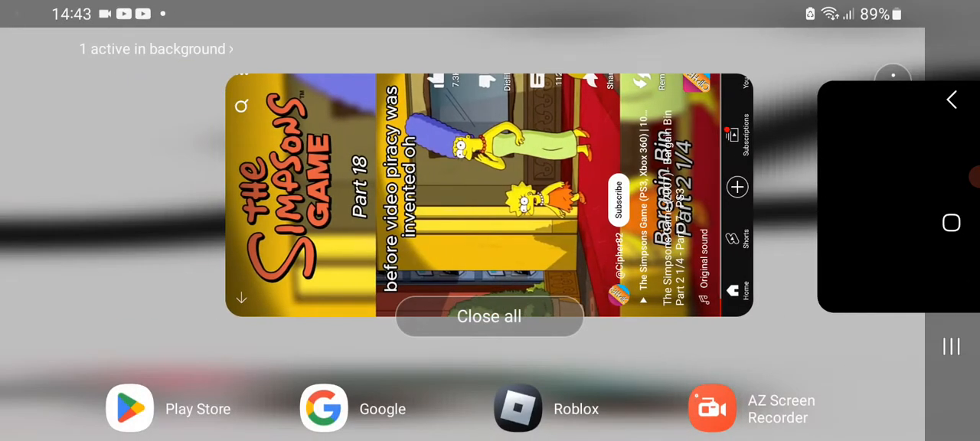
# Return to the running Melon Playground game from the recent apps view.
pyautogui.click(490, 316)
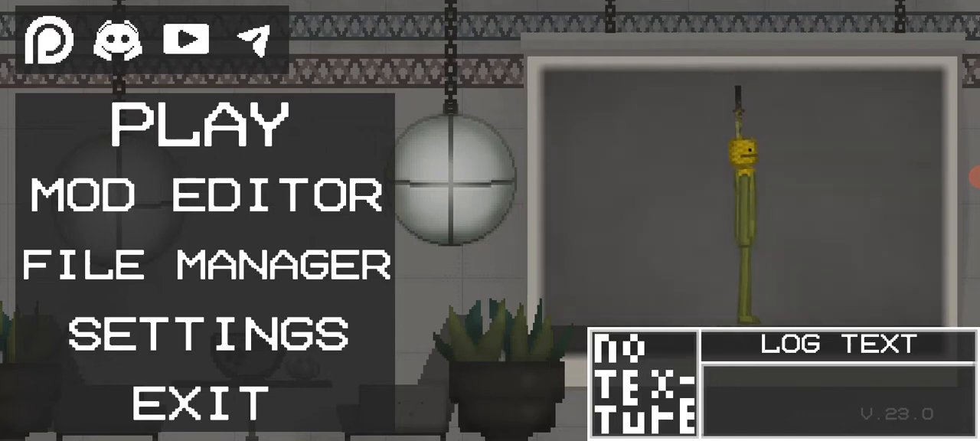
# Start a sandbox session with PLAY and bring up the pause menu.
pyautogui.click(205, 123)
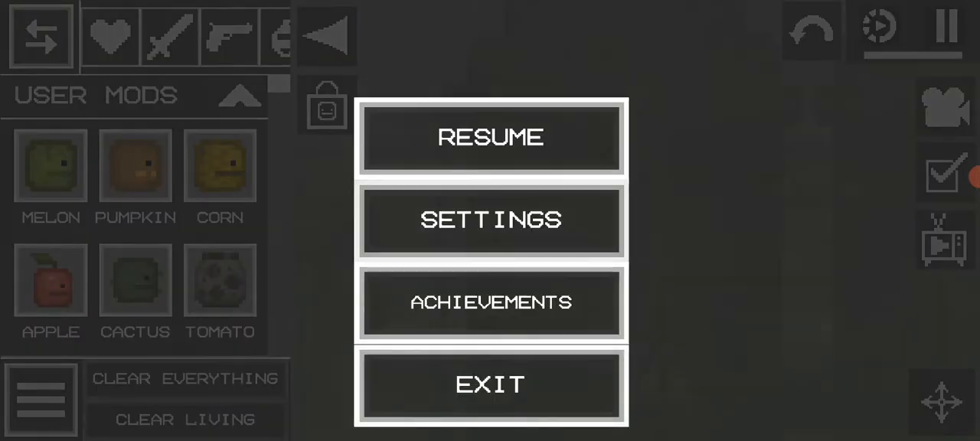
# Browse the General, Audio and Video settings tabs, scrolling through the visual options.
pyautogui.click(490, 220)
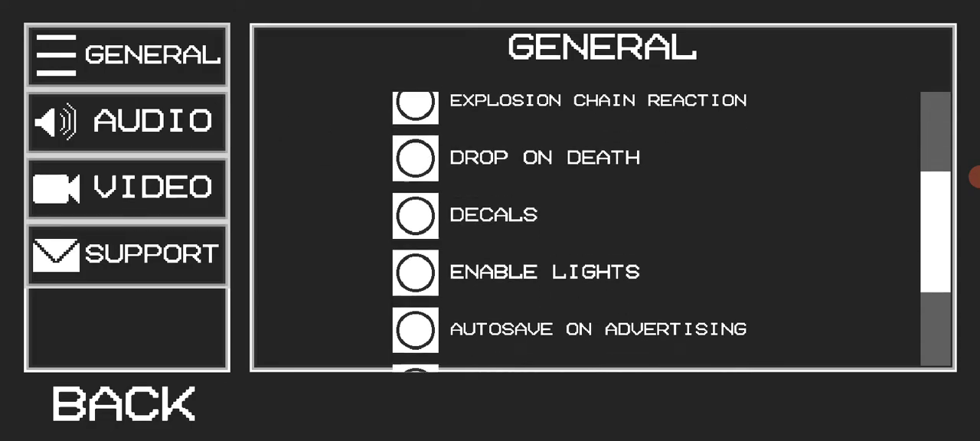
pyautogui.click(127, 121)
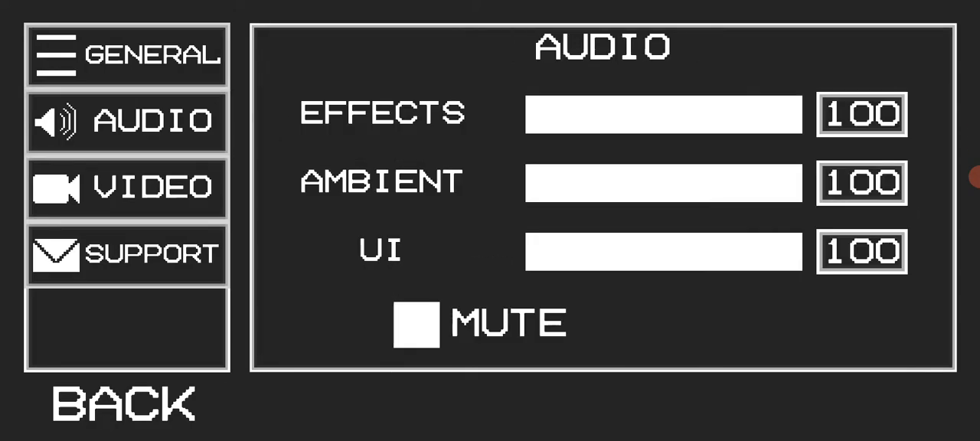
pyautogui.click(127, 189)
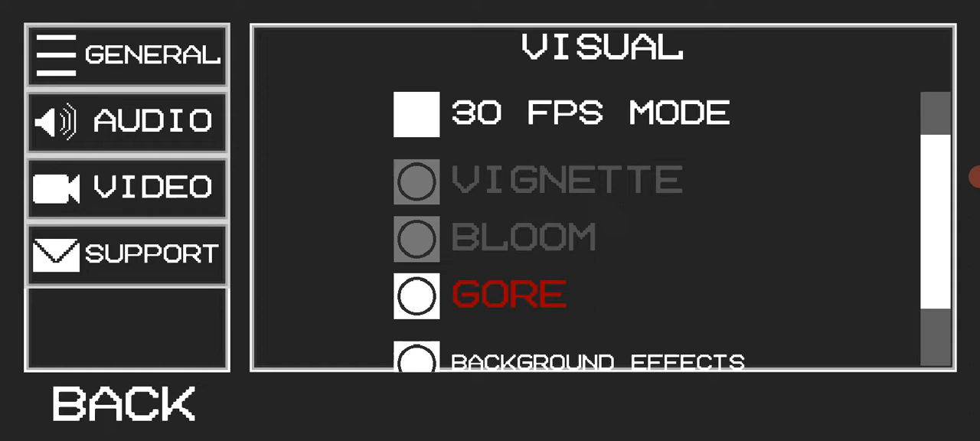
pyautogui.scroll(-3)
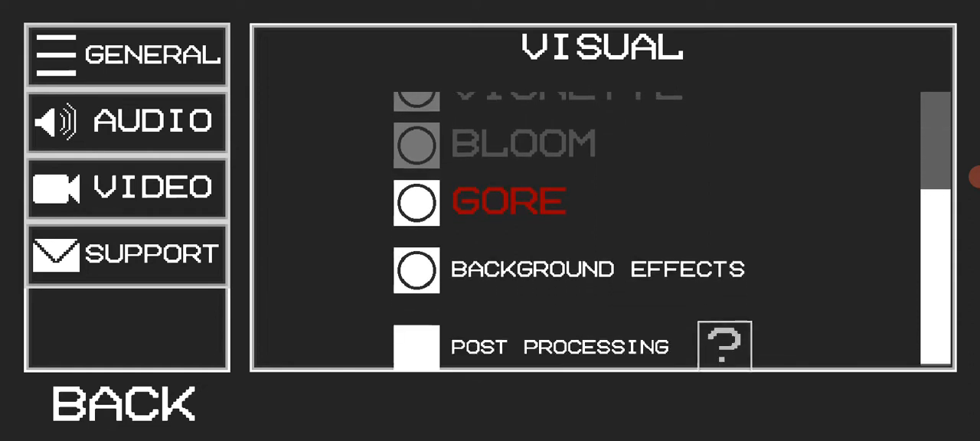
pyautogui.scroll(3)
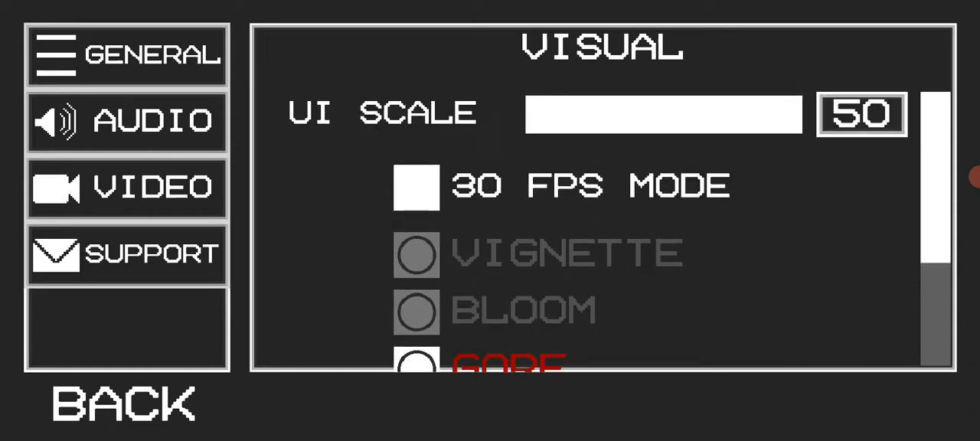
pyautogui.scroll(-3)
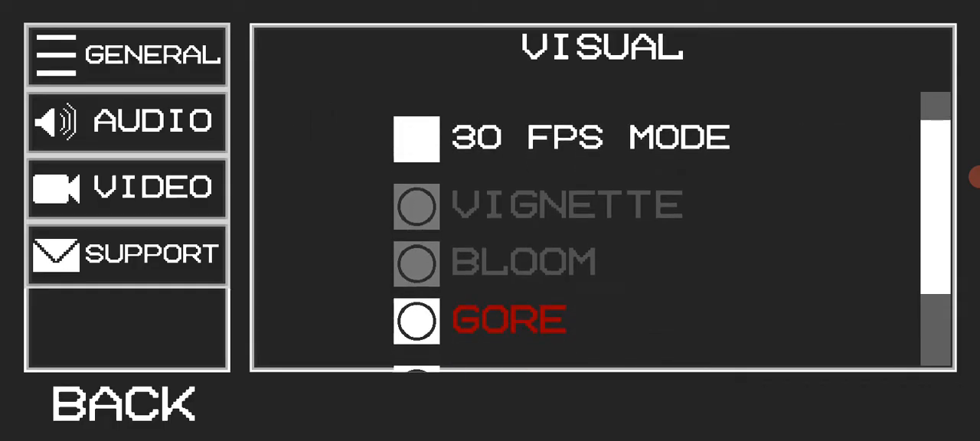
pyautogui.scroll(-3)
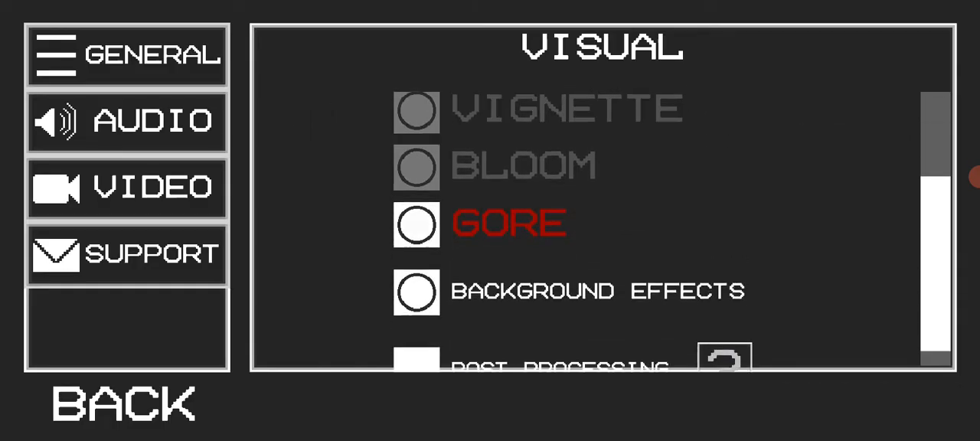
pyautogui.scroll(3)
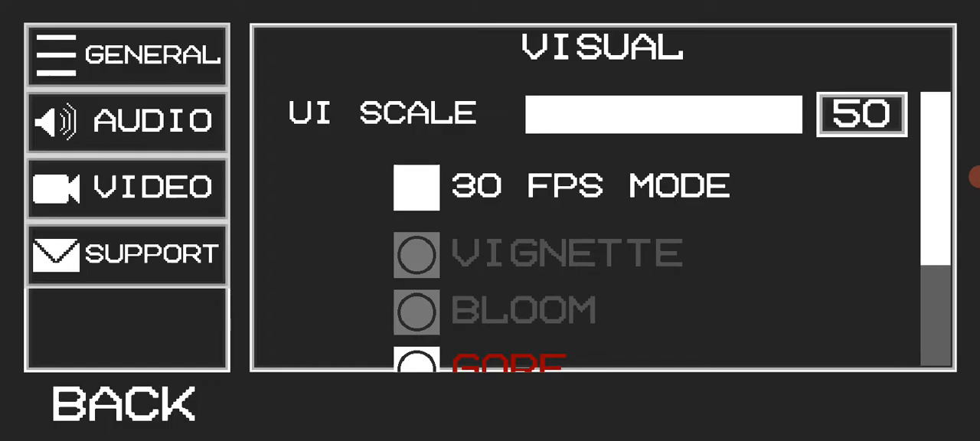
pyautogui.scroll(-3)
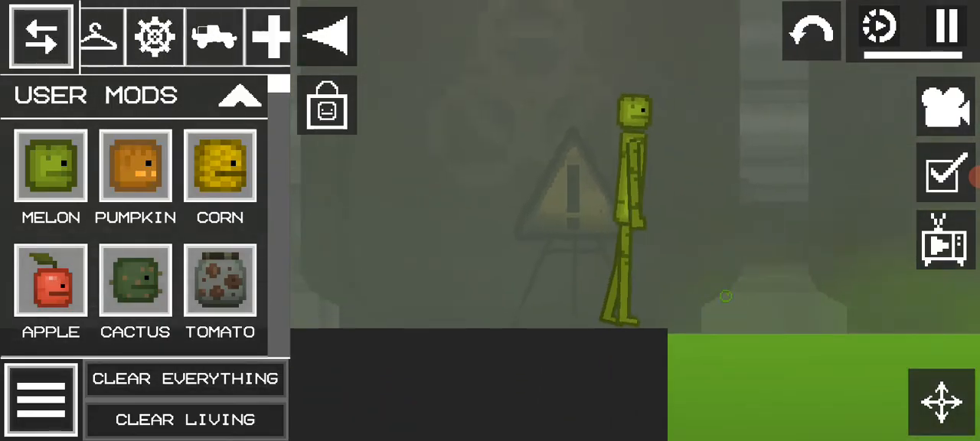
# Put an explosive on a barrel beside the melon, detonate it, then spawn two barrels.
pyautogui.click(118, 36)
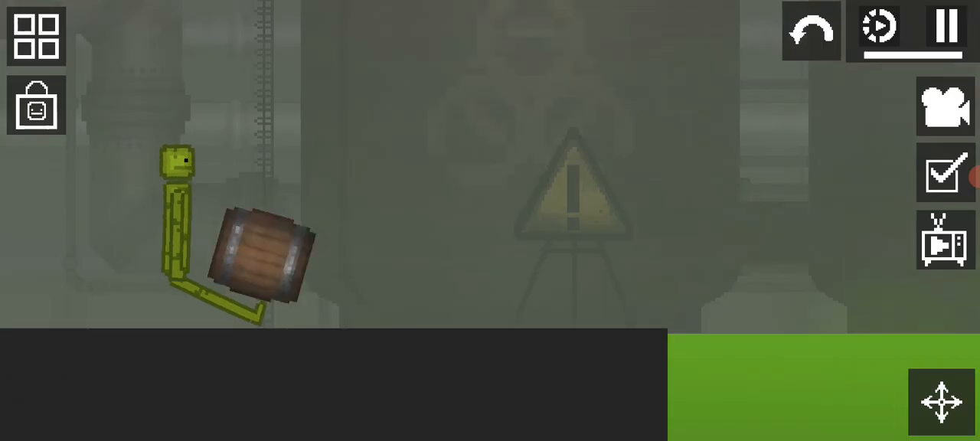
pyautogui.click(36, 35)
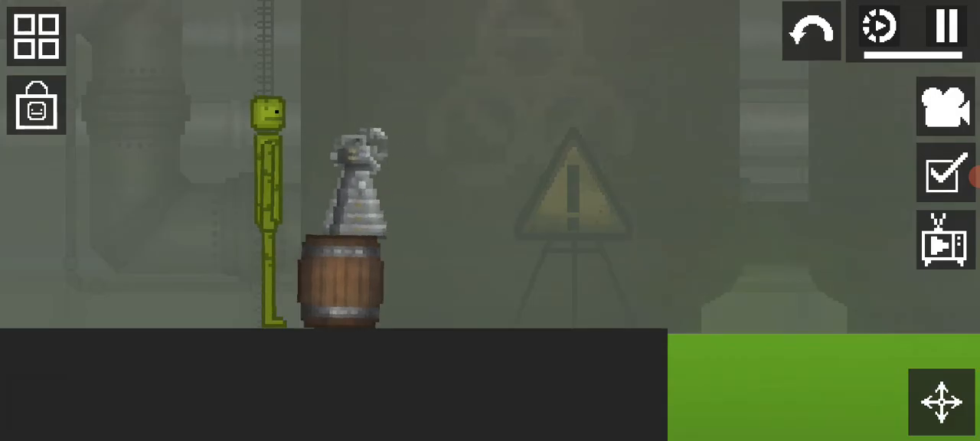
pyautogui.click(35, 35)
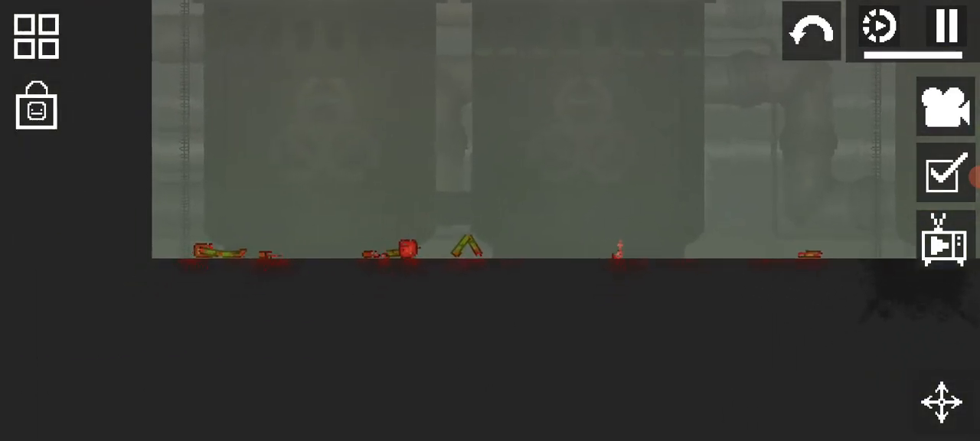
pyautogui.click(36, 35)
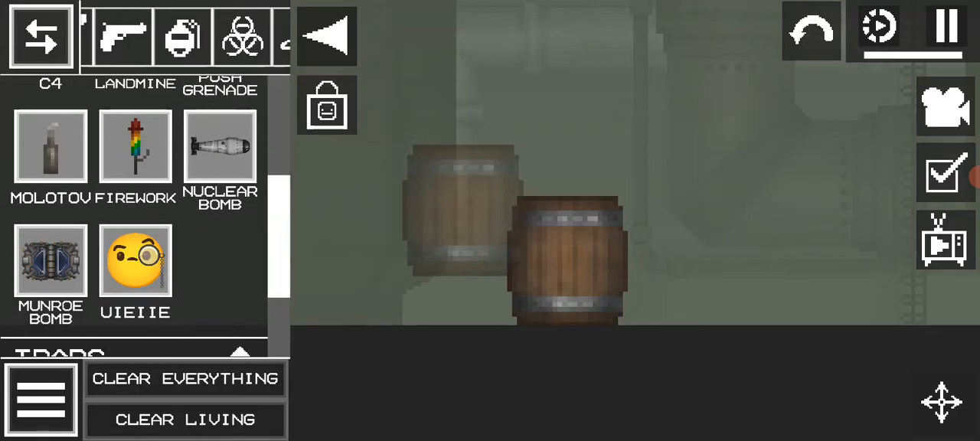
# Drop an object into the acid pool, then long-press the new melon for its options.
pyautogui.click(41, 36)
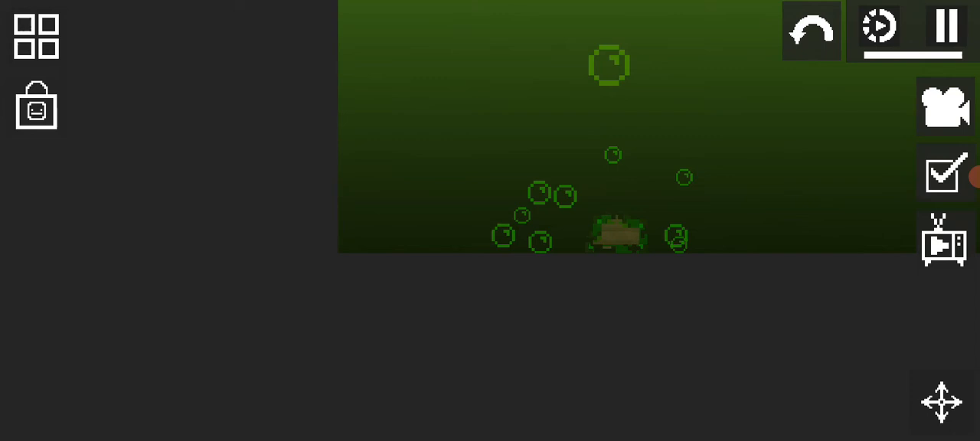
pyautogui.click(35, 35)
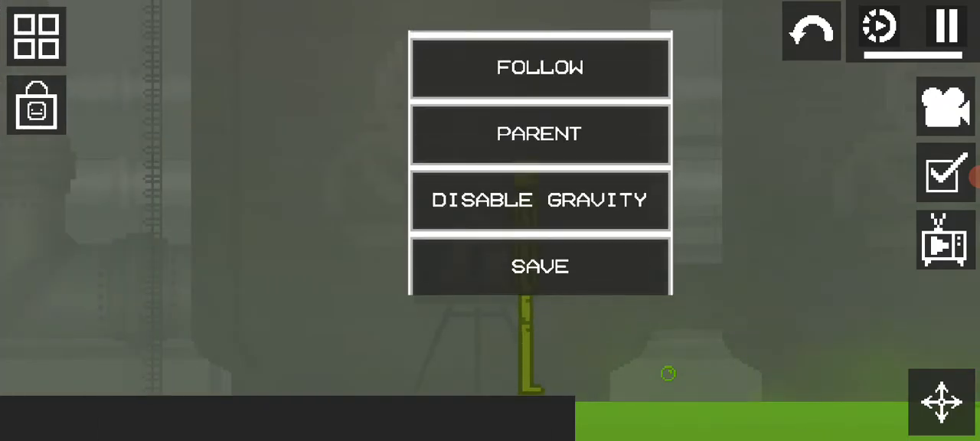
# Set the melon ragdoll's sorting layer to the rearmost layer and close the dialog.
pyautogui.scroll(3)
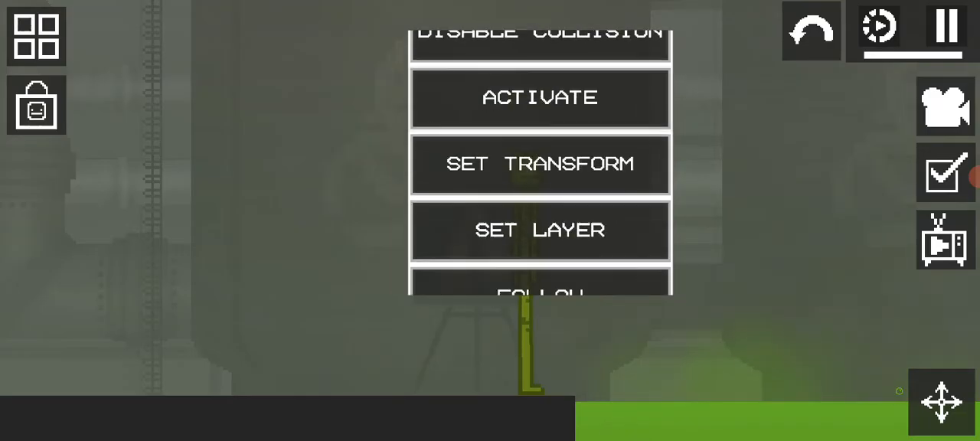
pyautogui.click(540, 164)
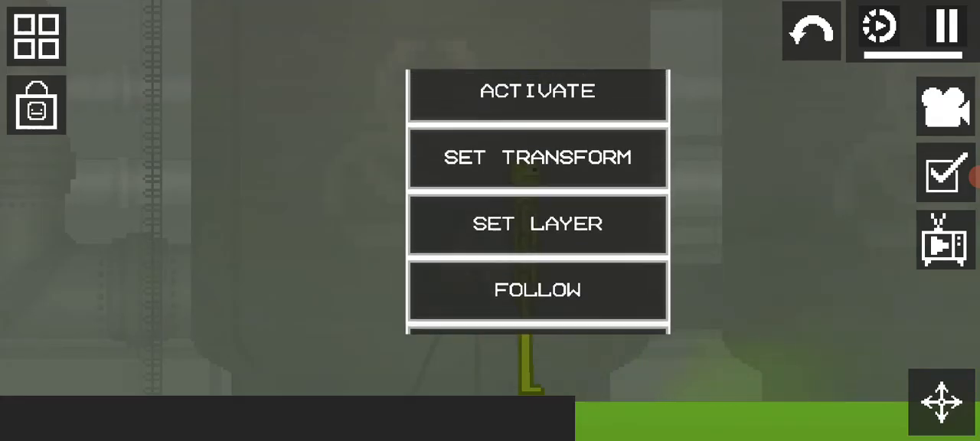
pyautogui.click(537, 223)
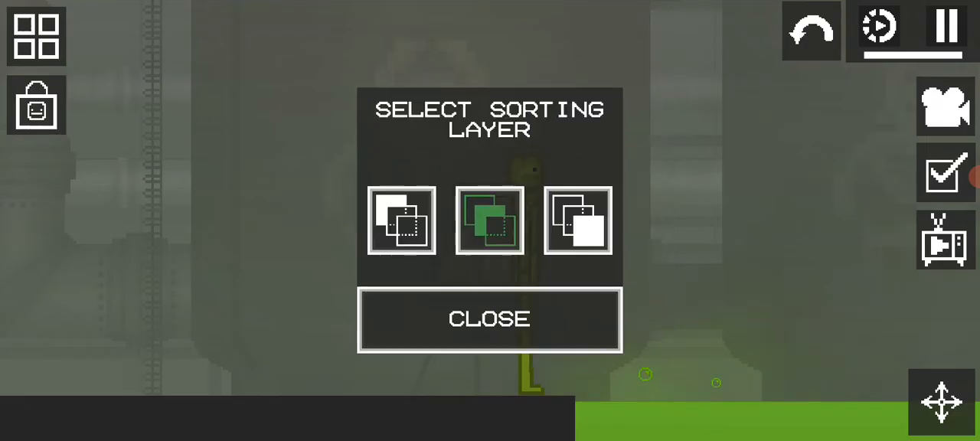
pyautogui.click(401, 220)
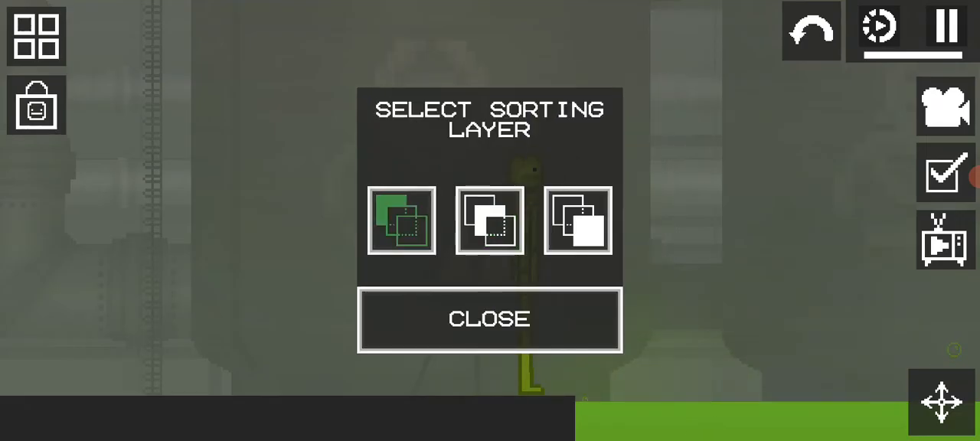
pyautogui.click(488, 319)
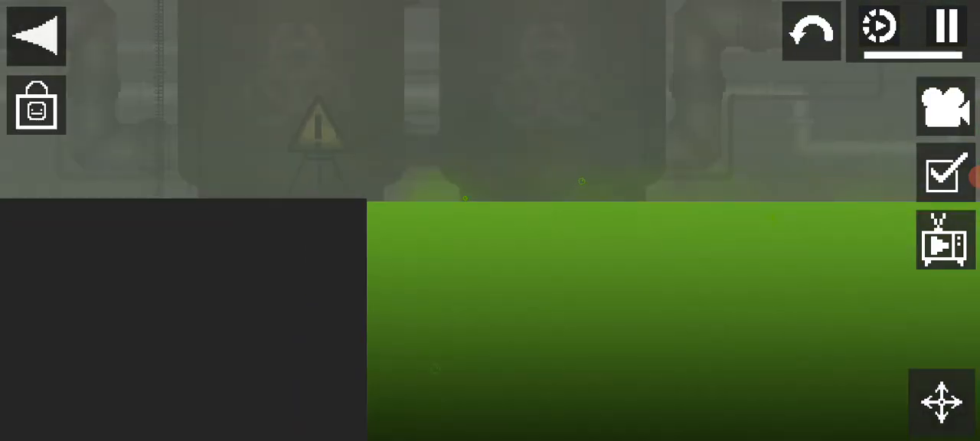
# Dress the melon in hat, sunglasses and suit, sink it in acid, and pause.
pyautogui.click(41, 36)
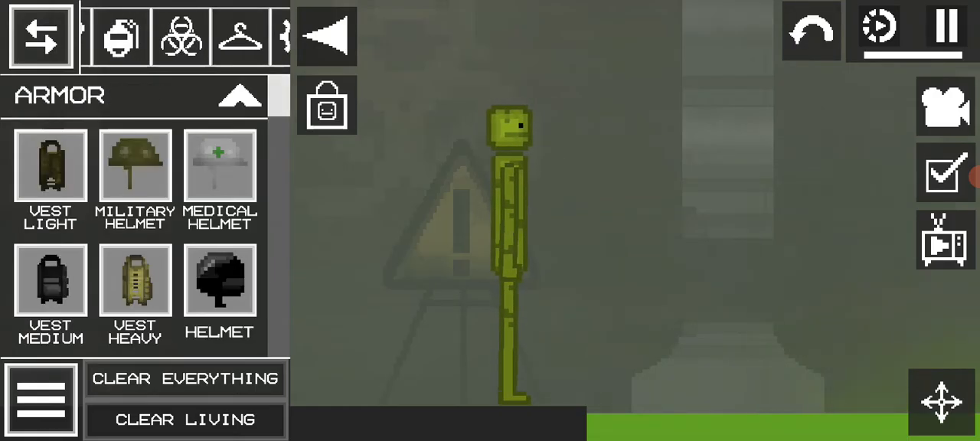
pyautogui.scroll(-3)
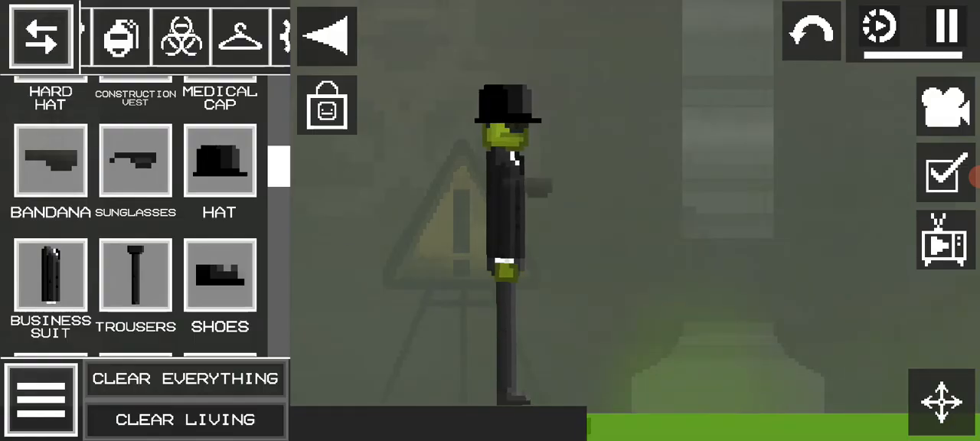
pyautogui.scroll(-3)
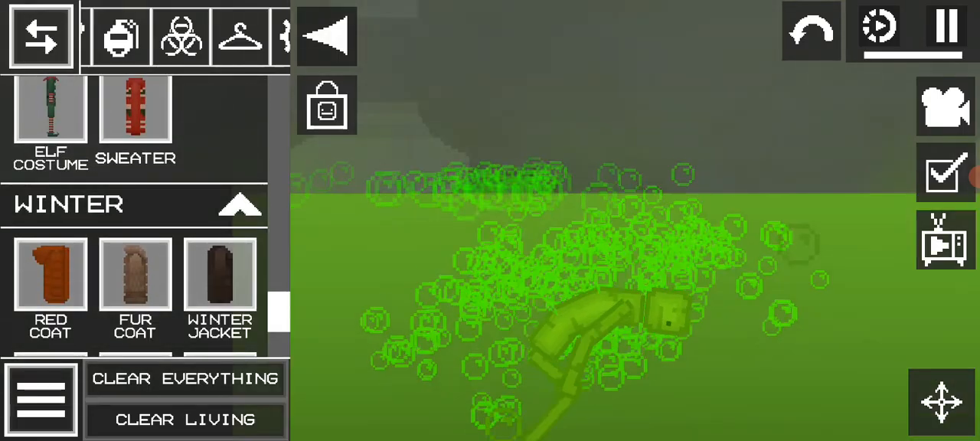
pyautogui.click(40, 36)
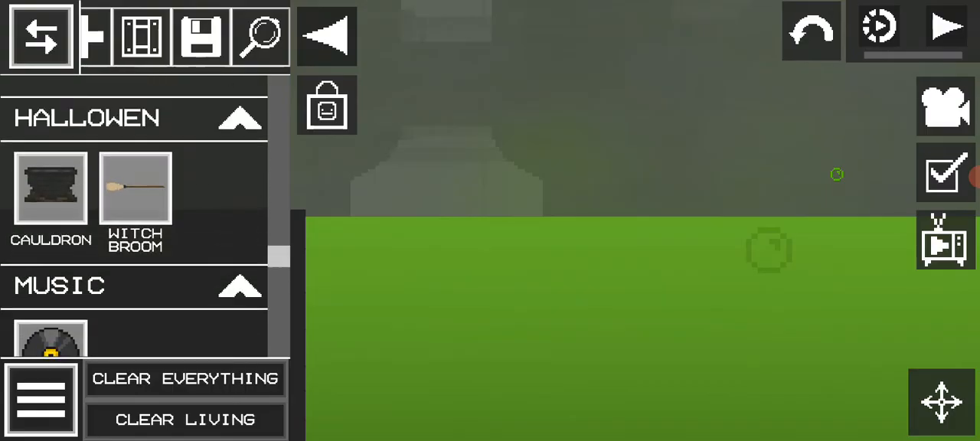
# Lay Brick pieces across the acid and stand apple, melon and pumpkin ragdolls on them.
pyautogui.scroll(-3)
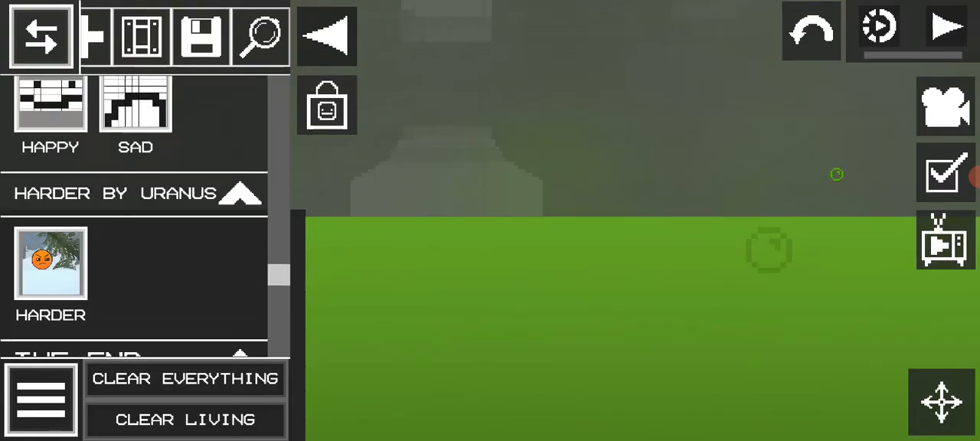
pyautogui.scroll(3)
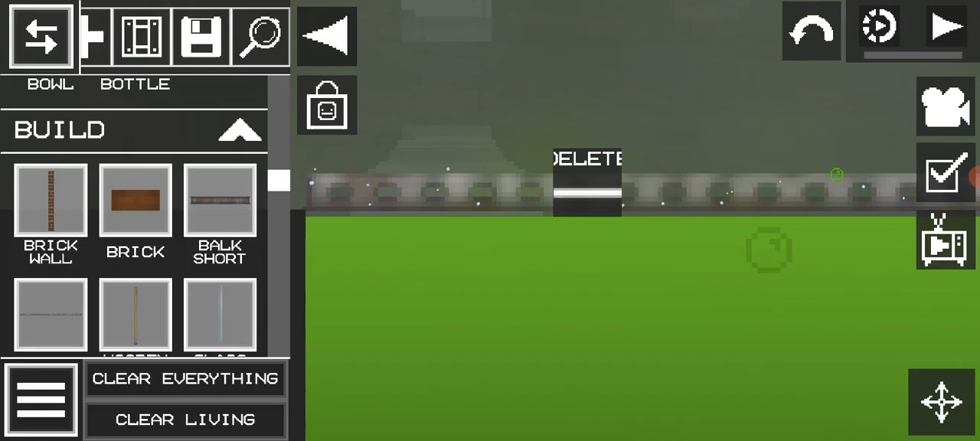
pyautogui.click(948, 27)
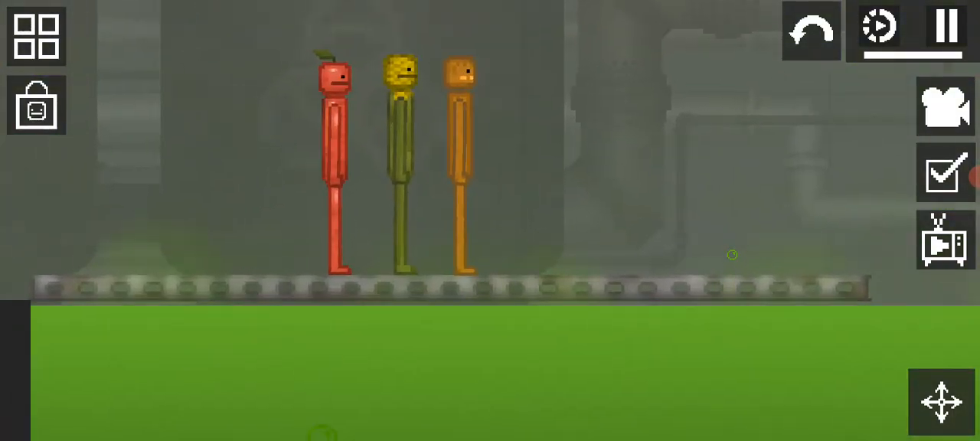
# Remove the apple, melon and pumpkin ragdolls, then go to the Vehicles catalogue.
pyautogui.click(36, 36)
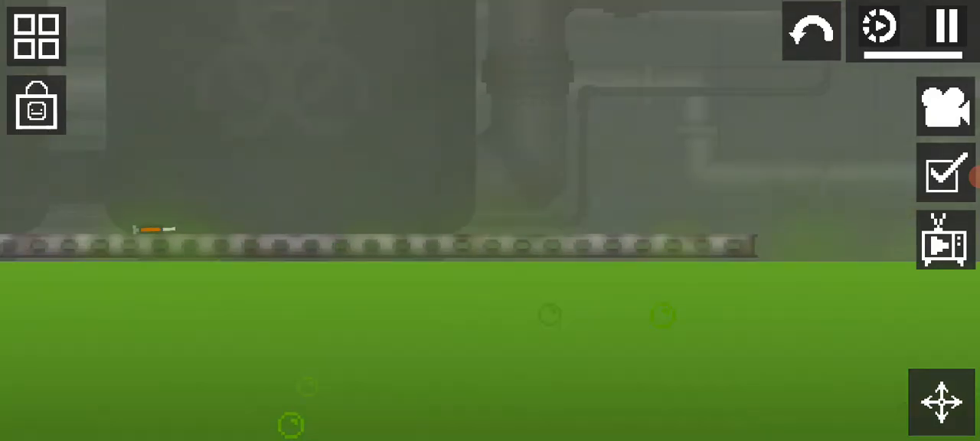
pyautogui.click(35, 35)
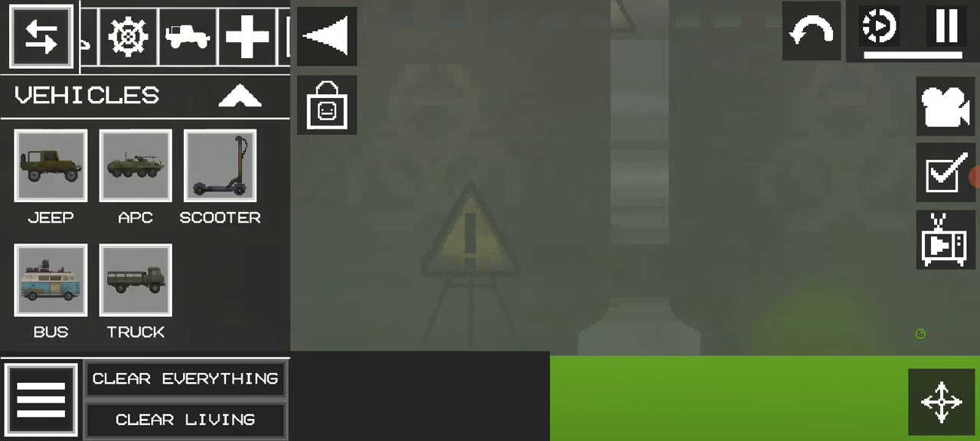
# Spawn a Munroe Bomb from the Explosives tab, then reopen the catalogue.
pyautogui.click(105, 37)
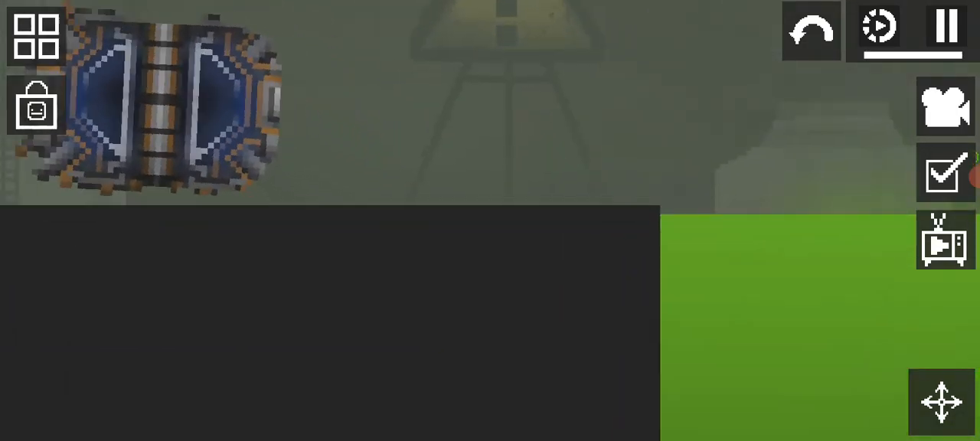
pyautogui.click(36, 36)
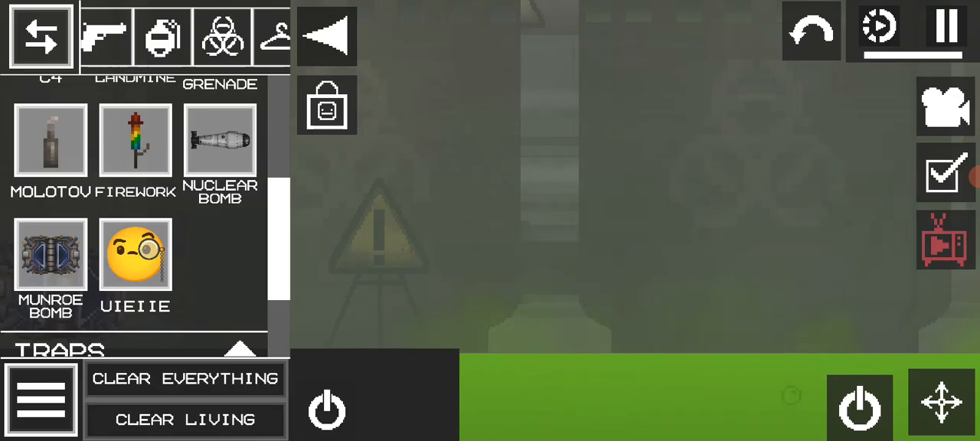
# Detonate the Munroe bomb, pause after the blast, and dismiss the advertisement.
pyautogui.click(185, 379)
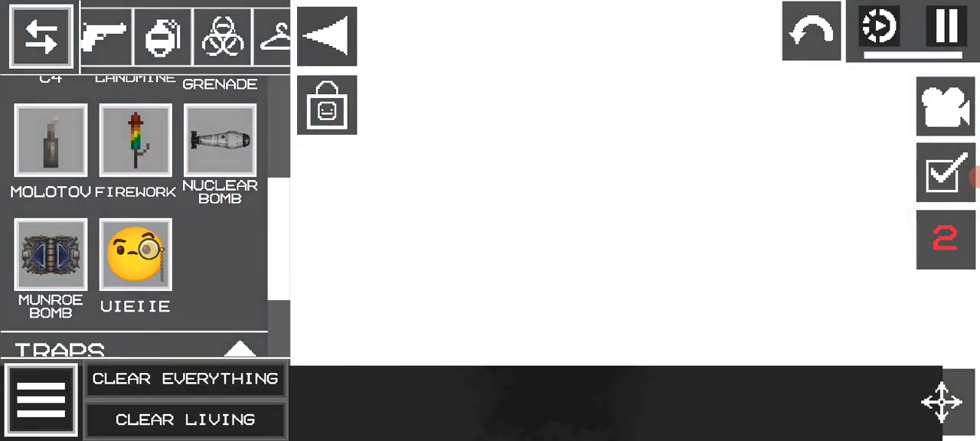
pyautogui.click(946, 28)
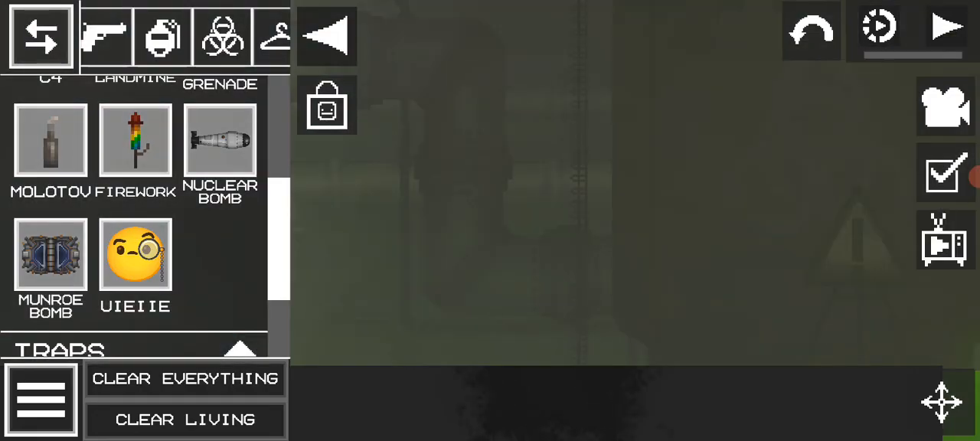
pyautogui.click(948, 28)
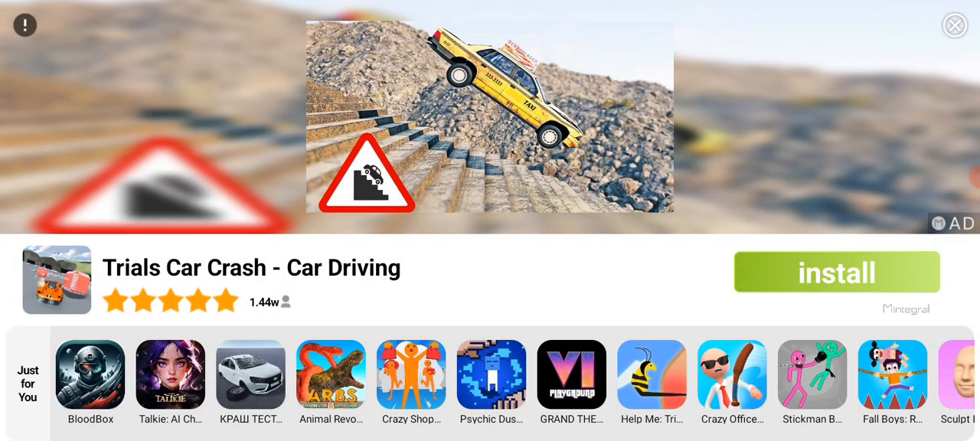
pyautogui.click(954, 25)
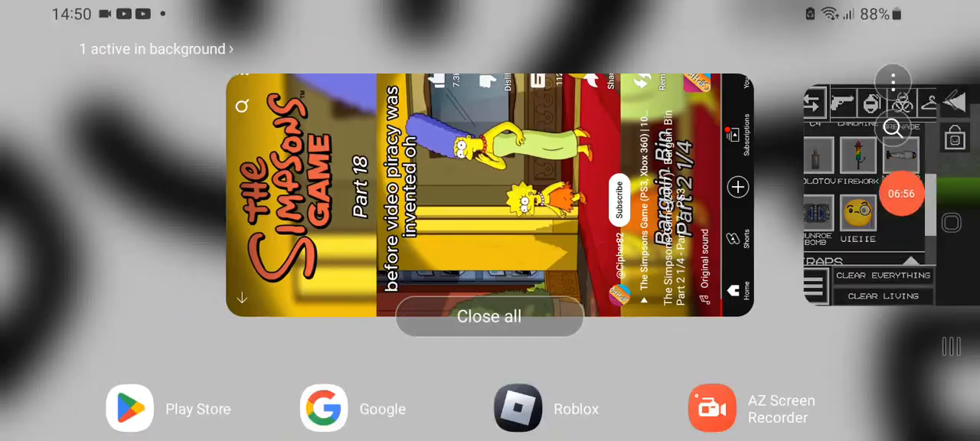
# Return to YouTube's You page and scroll through the watch history.
pyautogui.click(490, 195)
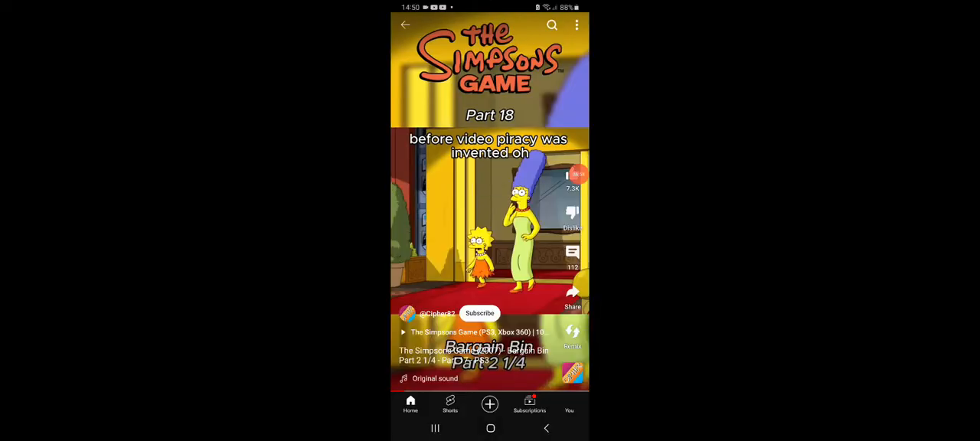
pyautogui.click(569, 403)
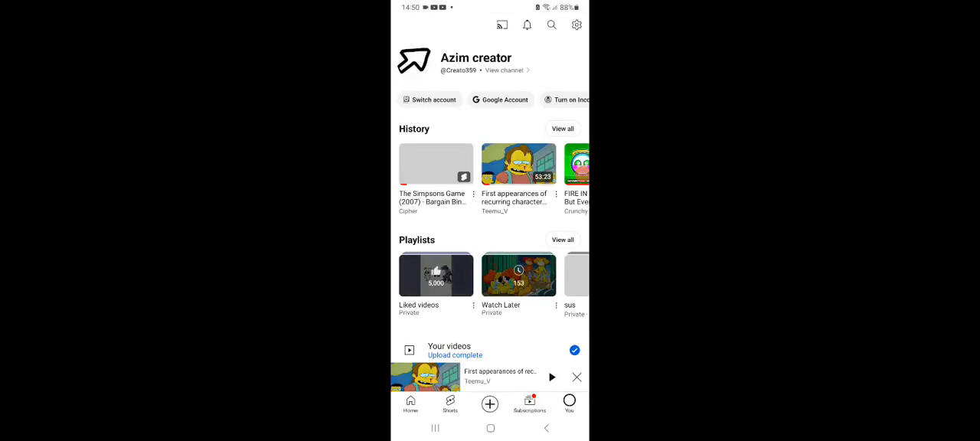
pyautogui.hscroll(-3)
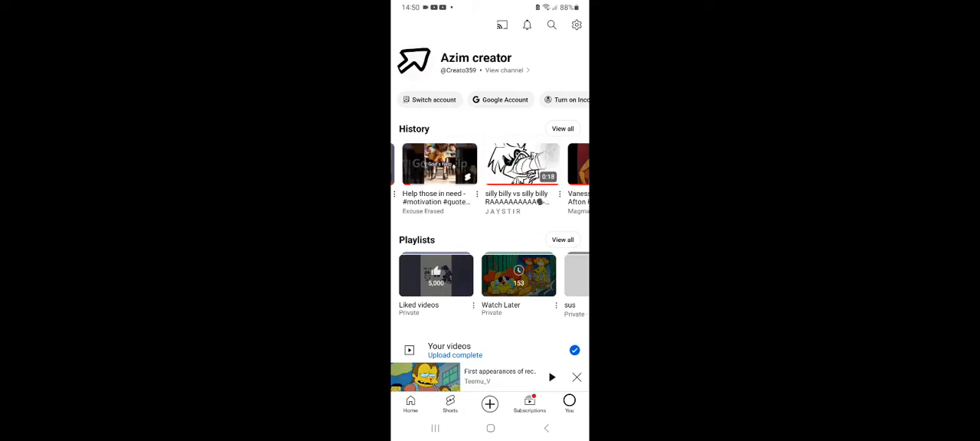
pyautogui.hscroll(-3)
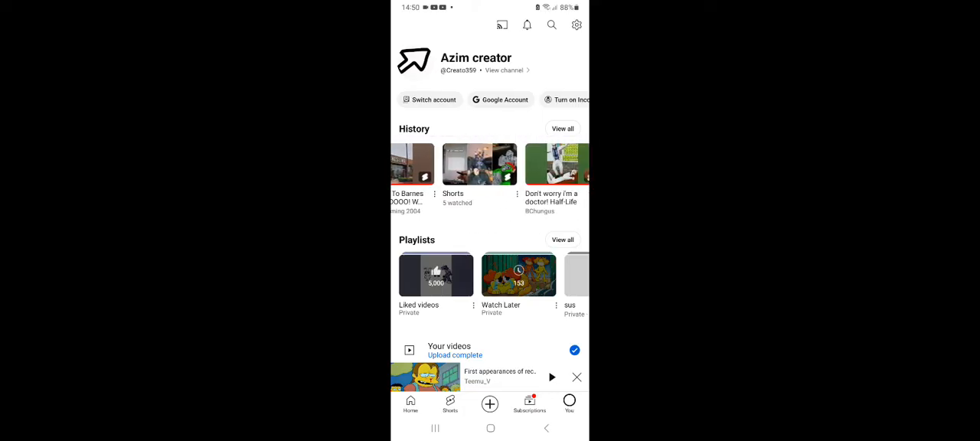
pyautogui.hscroll(-3)
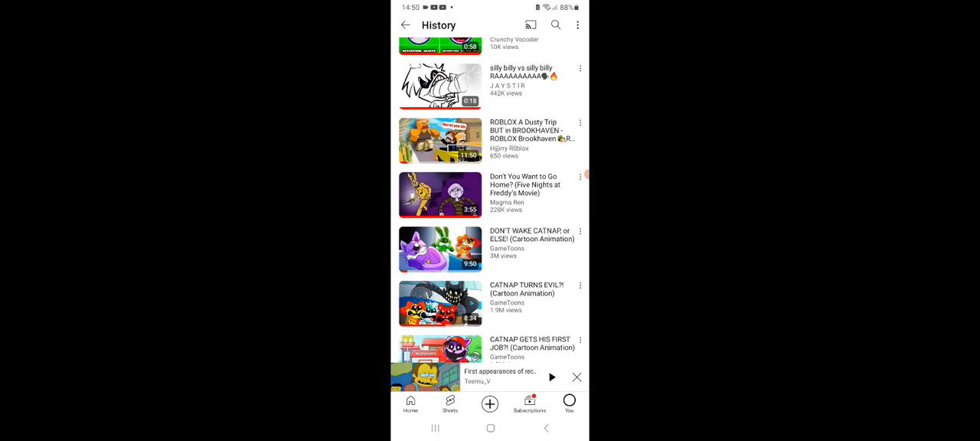
pyautogui.scroll(-3)
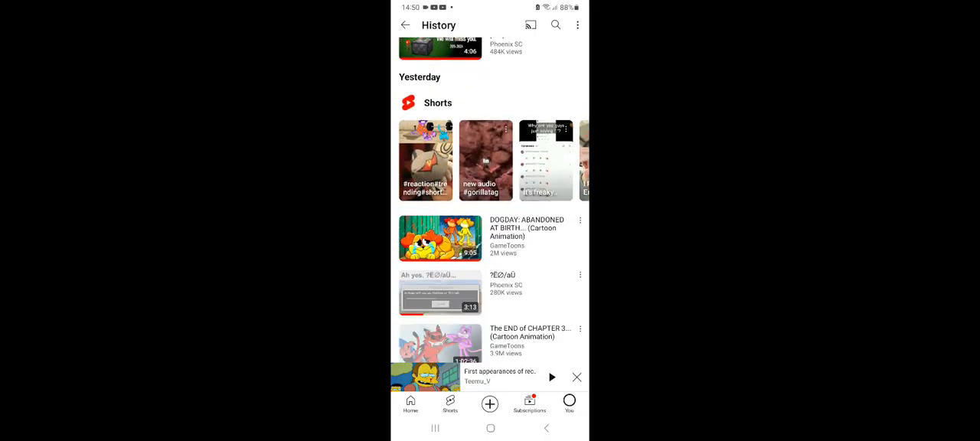
pyautogui.scroll(-3)
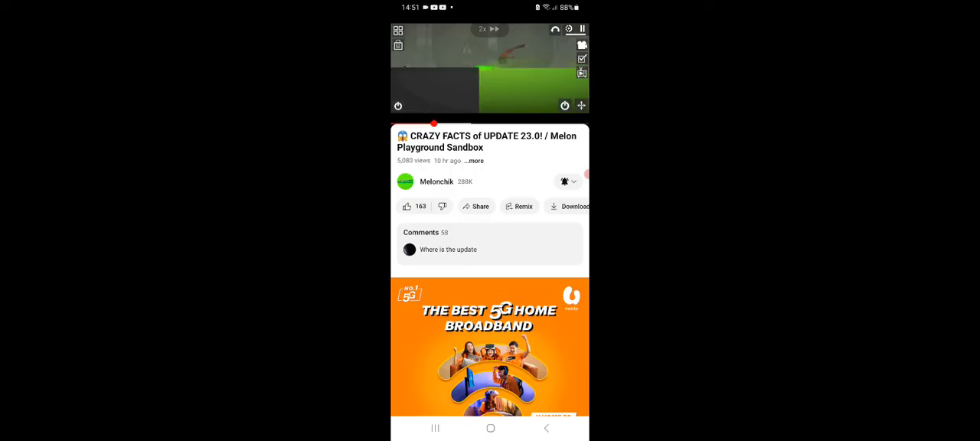
# Show and hide the player controls on the Melon Playground update 23.0 video.
pyautogui.click(490, 67)
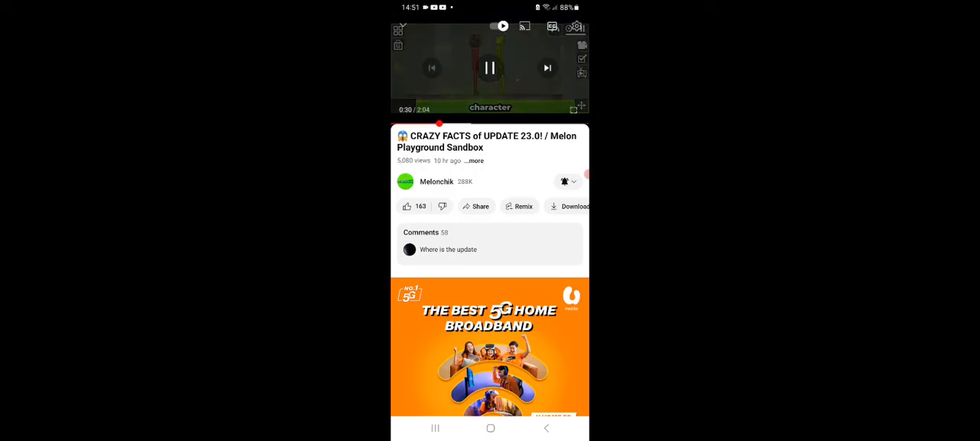
pyautogui.click(490, 68)
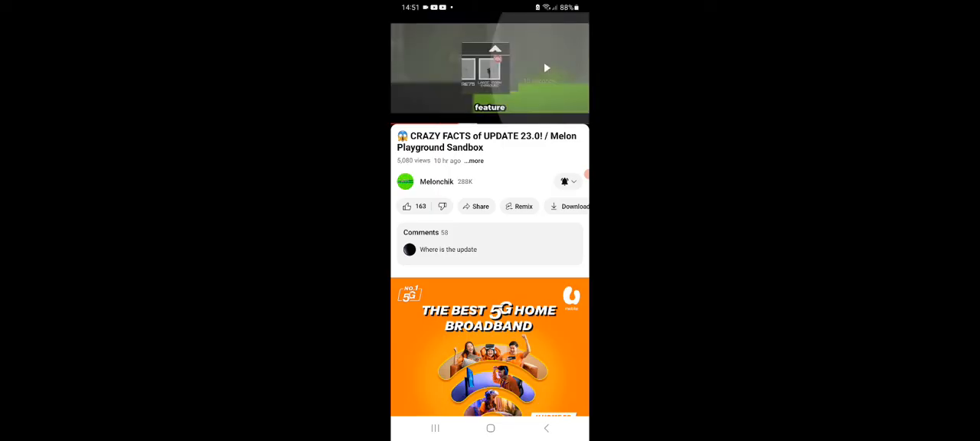